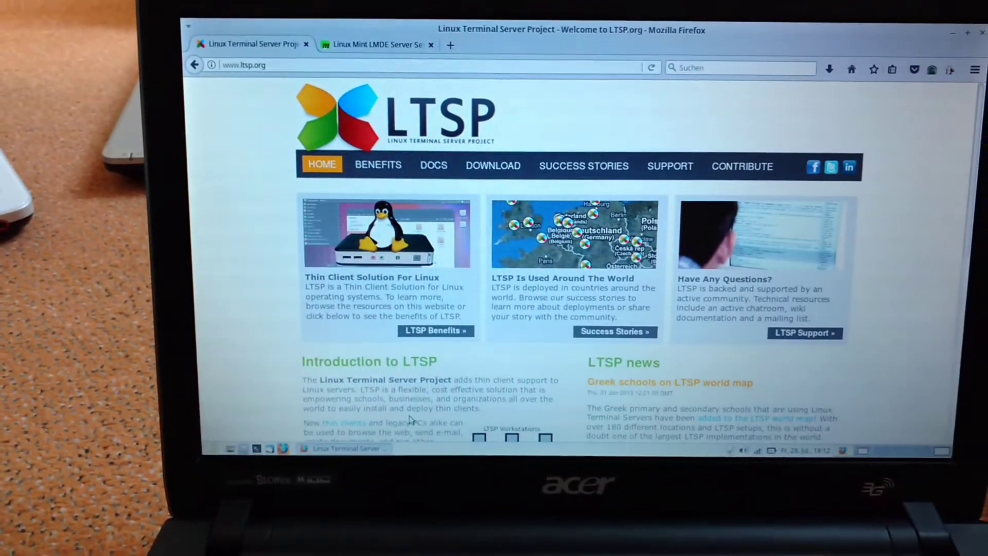
Step: Scroll down the Linux Mint desktop view while preparing to open a terminal
{"action": "scroll", "scroll_direction": "down", "scroll_amount": 3}
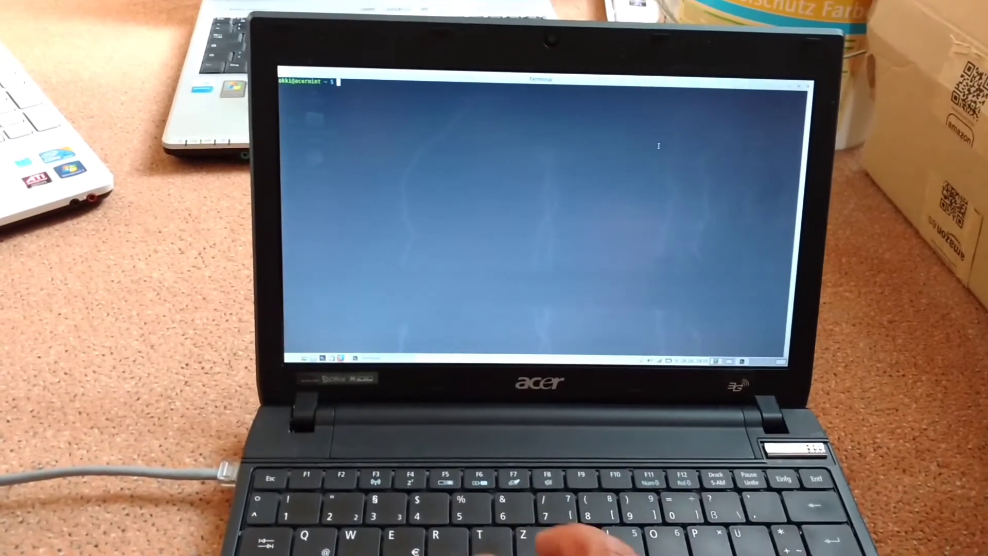
{"action": "type", "text": "cat"}
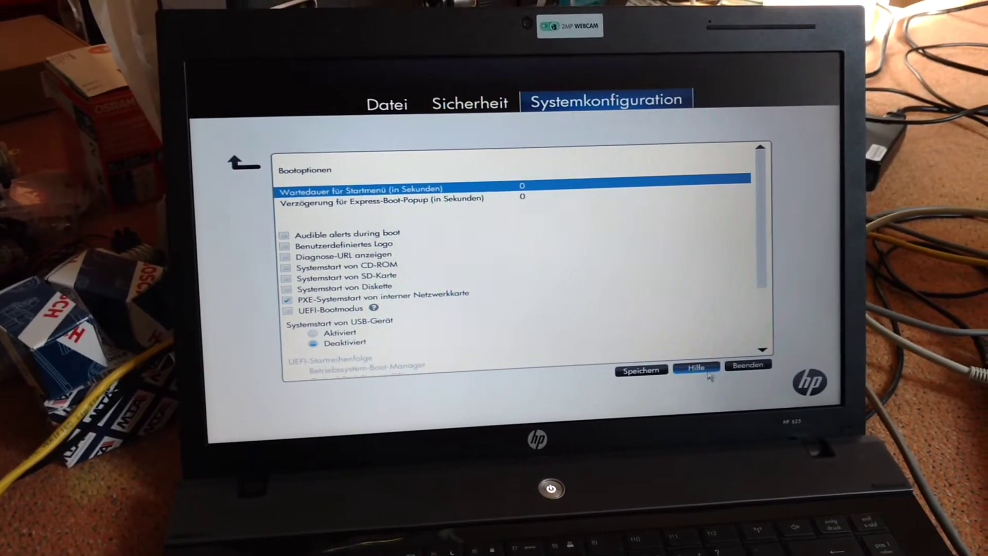
Step: Confirm the HP BIOS boot options so the laptop boots from the internal network card
{"action": "left_click", "coordinate": [746, 364]}
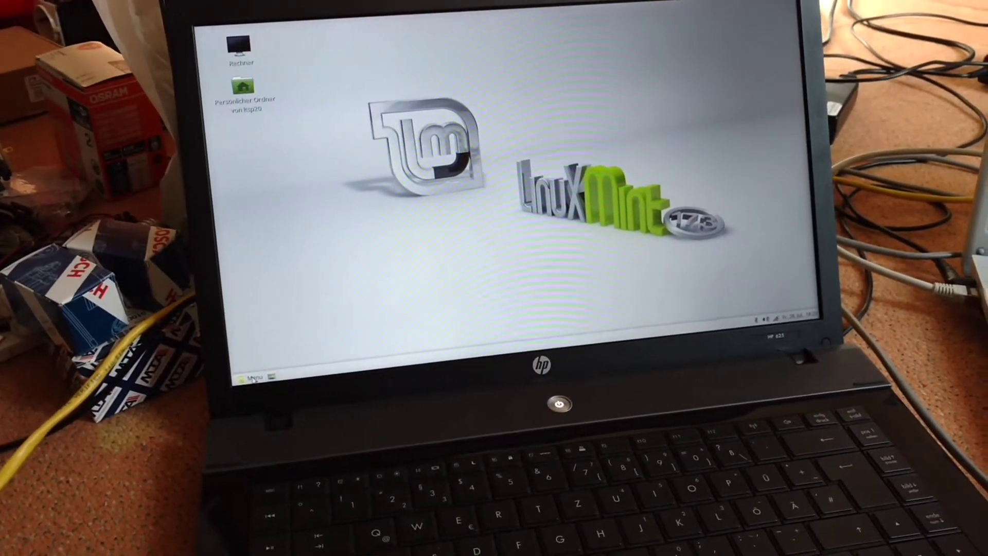
{"action": "left_click", "coordinate": [255, 379]}
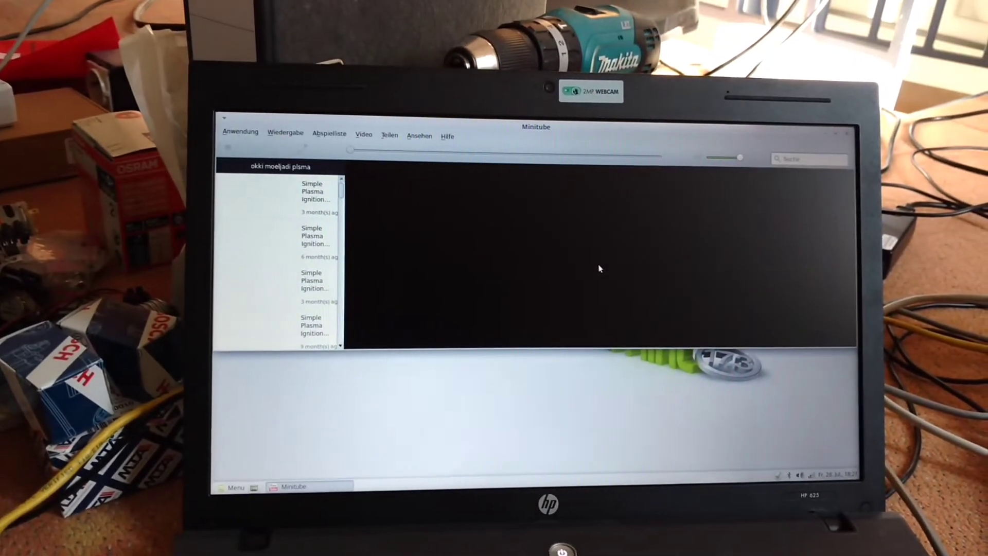
Step: Select a Simple Plasma Ignition result in the Minitube playlist to start playback
{"action": "left_click", "coordinate": [312, 193]}
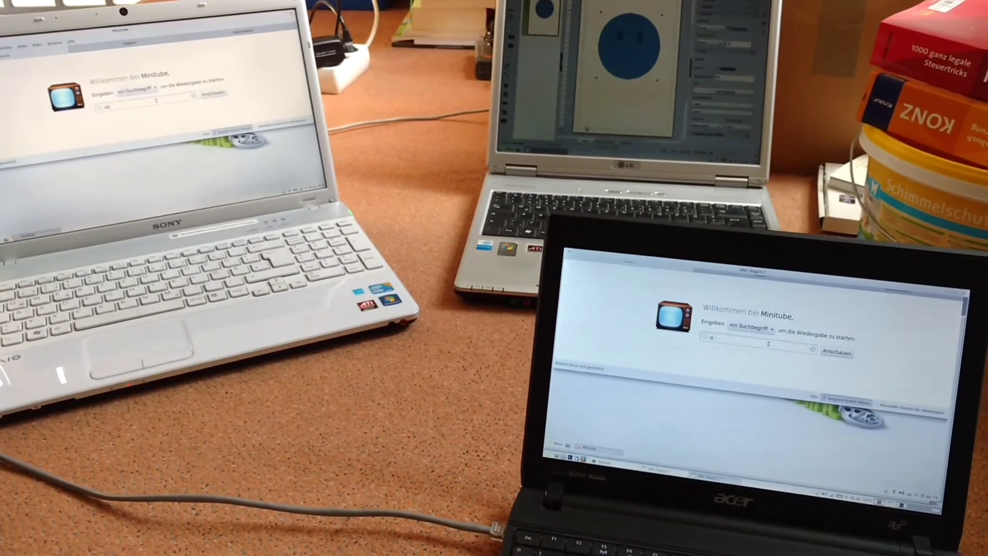
Step: Enter the partial search query 'okki mo' in Minitube's search field
{"action": "type", "text": "okki mo"}
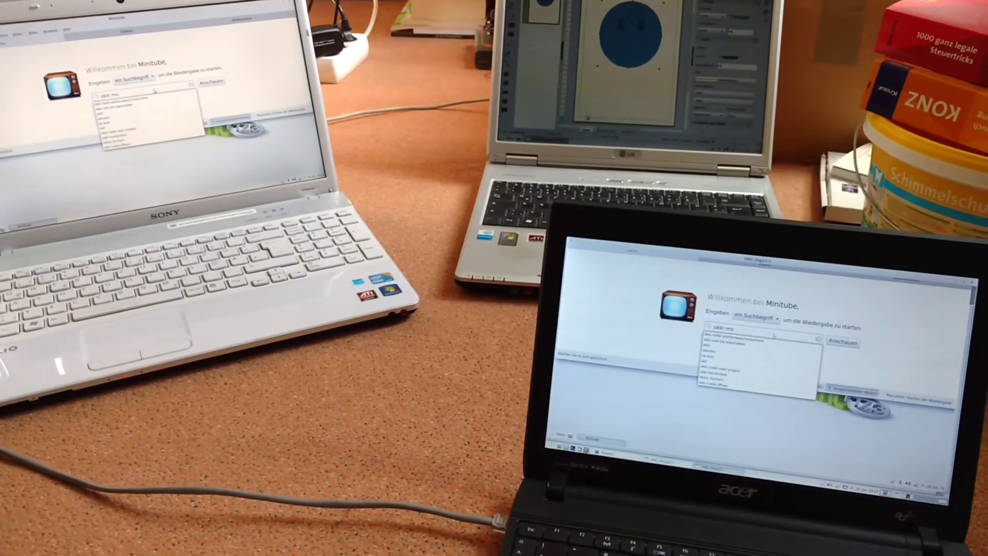